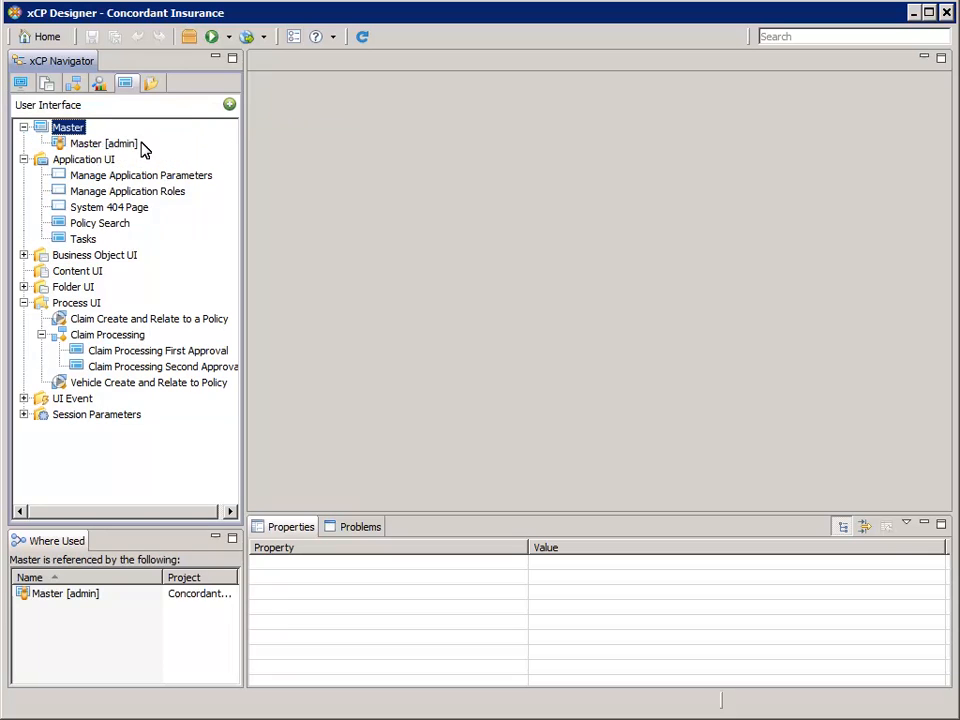
- Open the Master [admin] page and select its Menu Item 2 entry
right_click(103, 143)
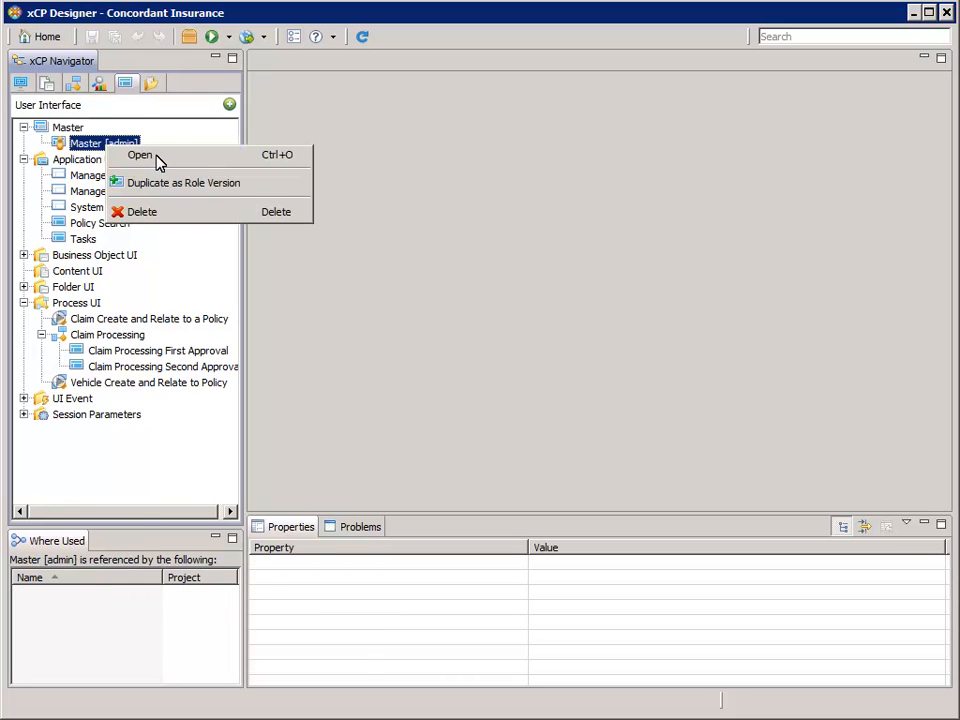
click(140, 155)
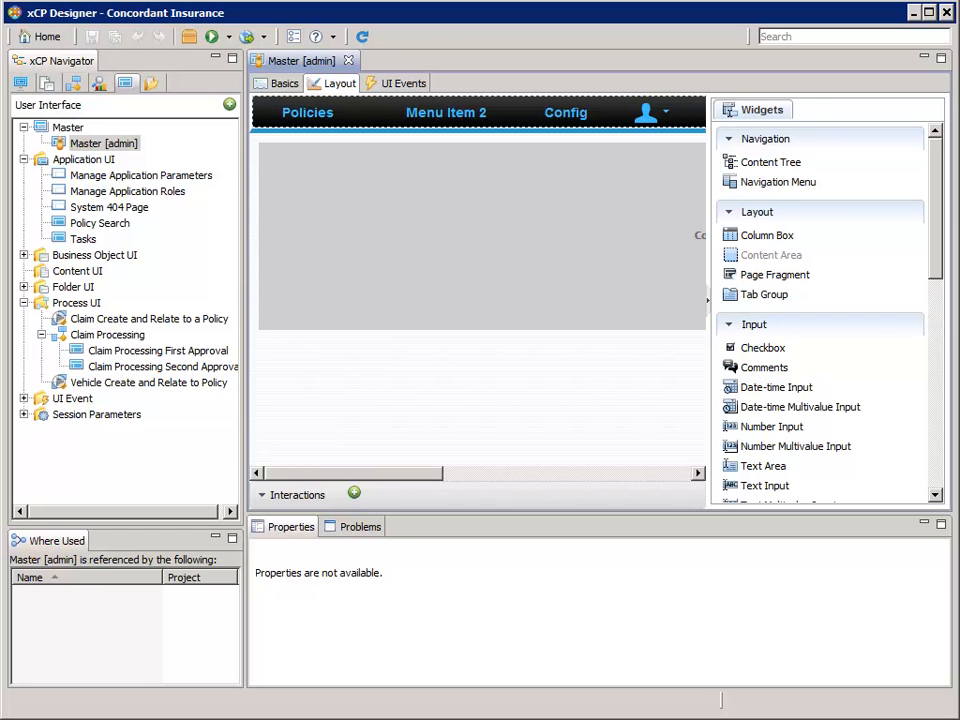
mouse_move(465, 128)
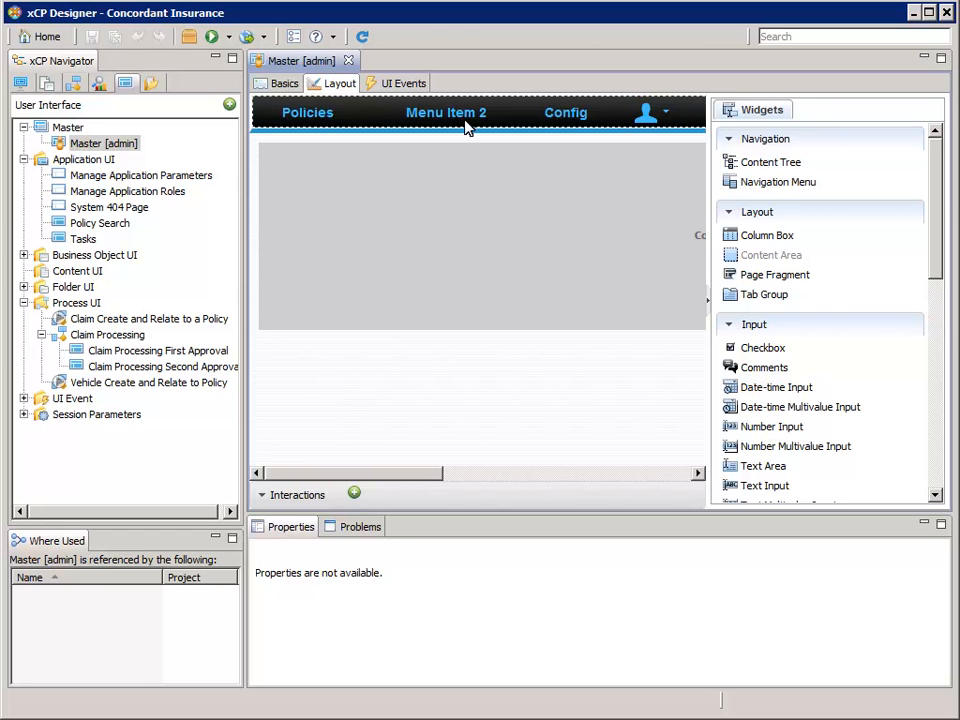
click(445, 112)
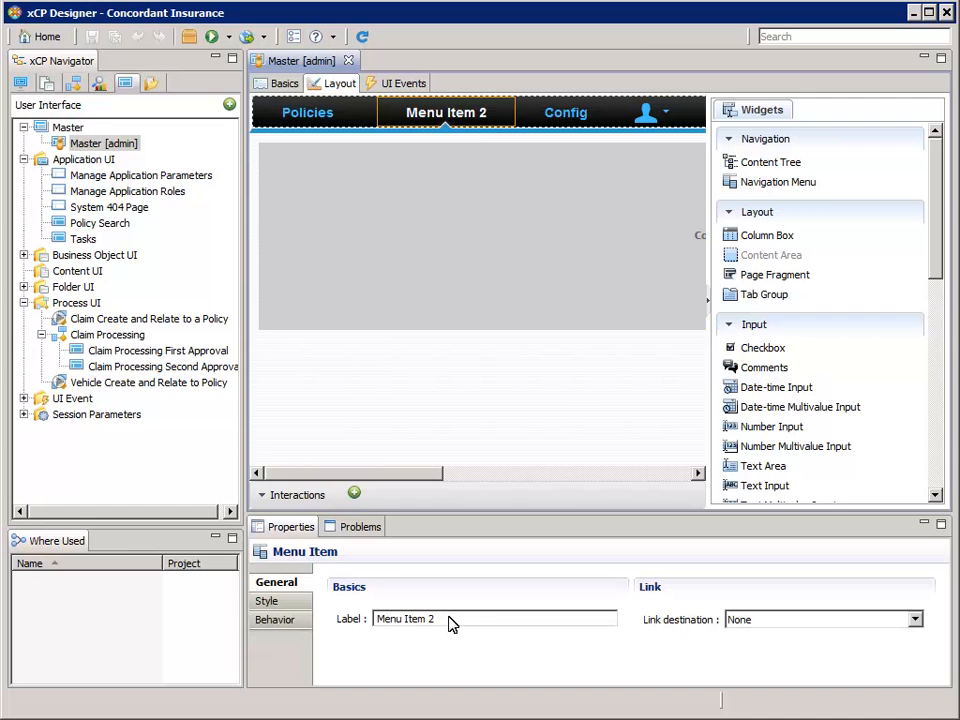
- Replace the second menu item's label with 'Tasks...'
triple_click(405, 618)
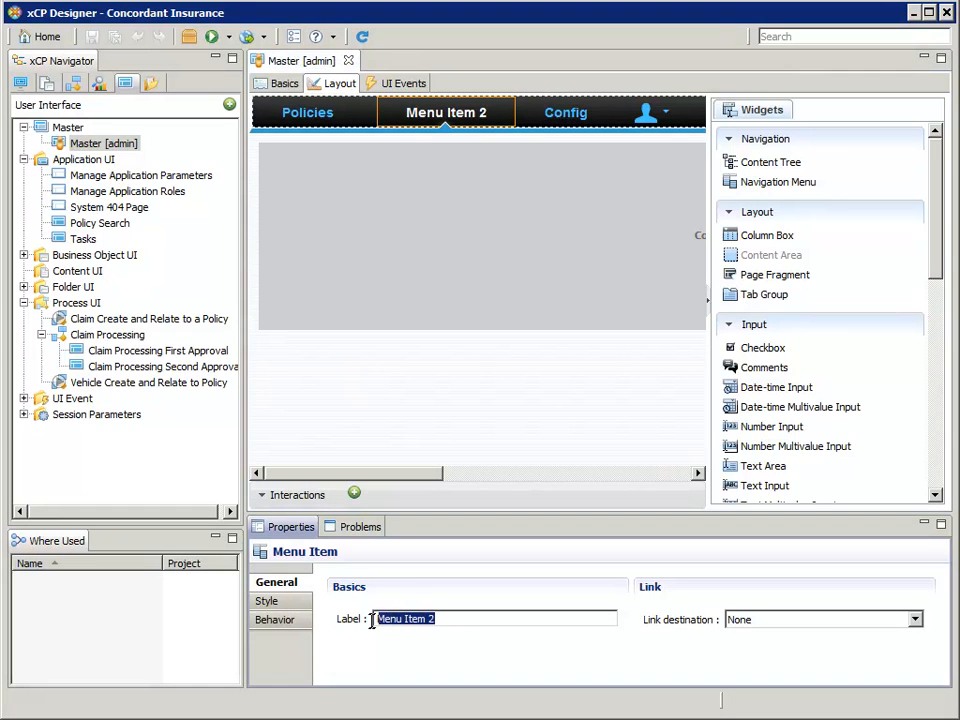
text(Tasks...)
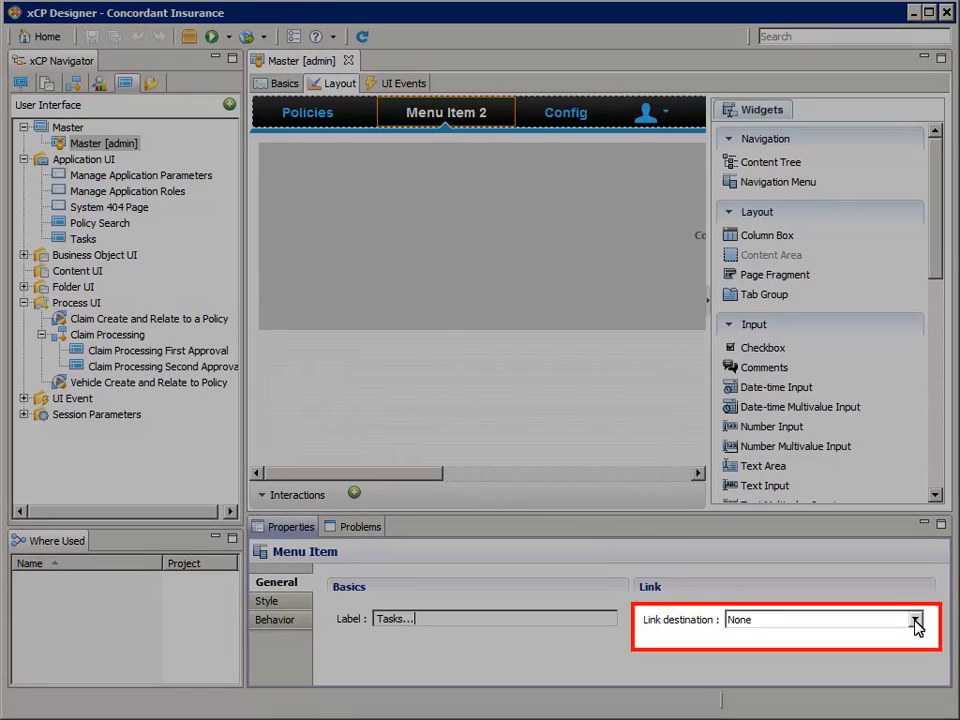
- Set the Tasks... item's link destination to Page and browse for the target page
click(912, 619)
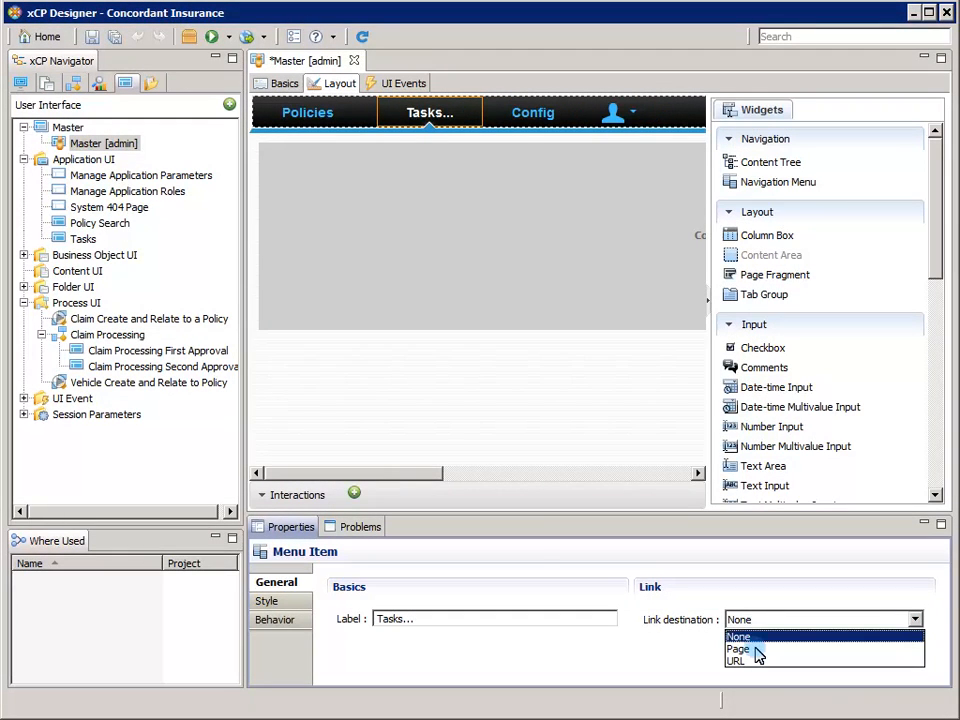
click(738, 649)
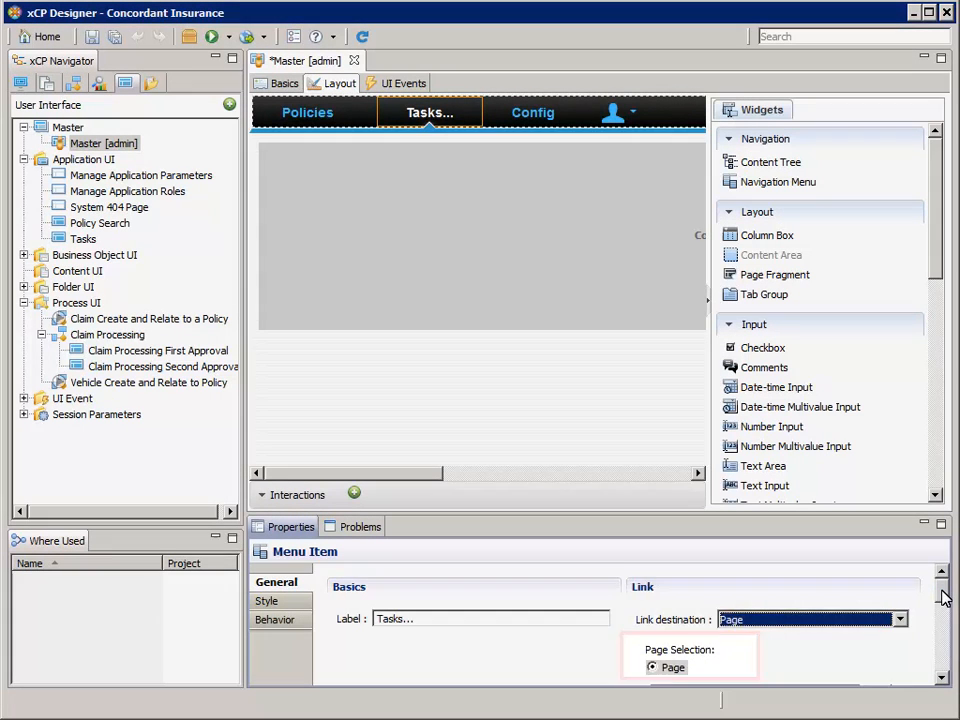
scroll(down, 3)
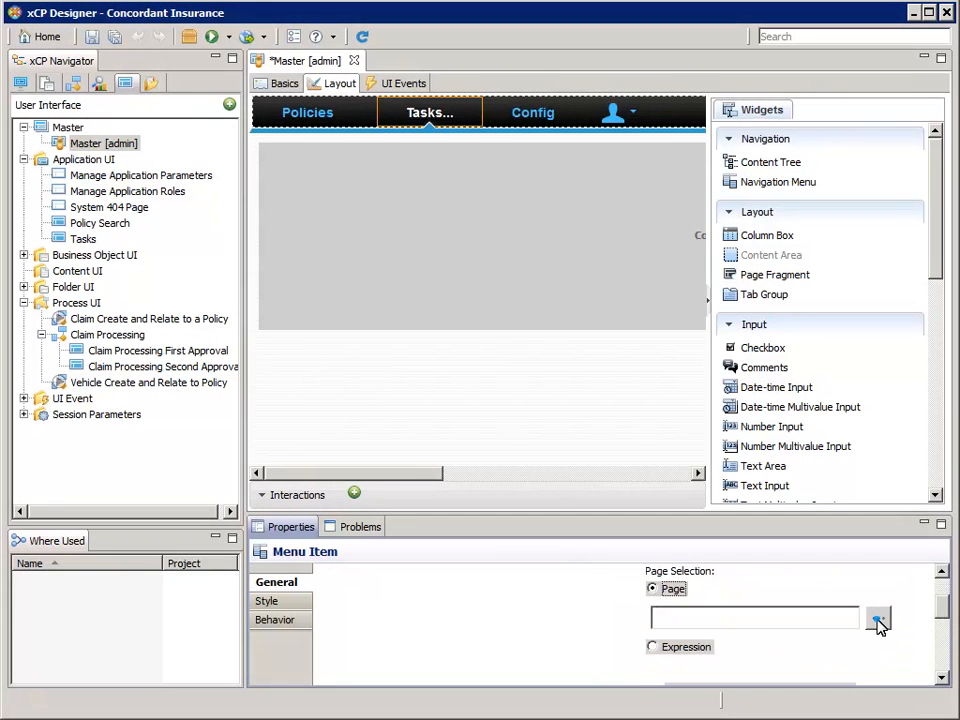
click(878, 617)
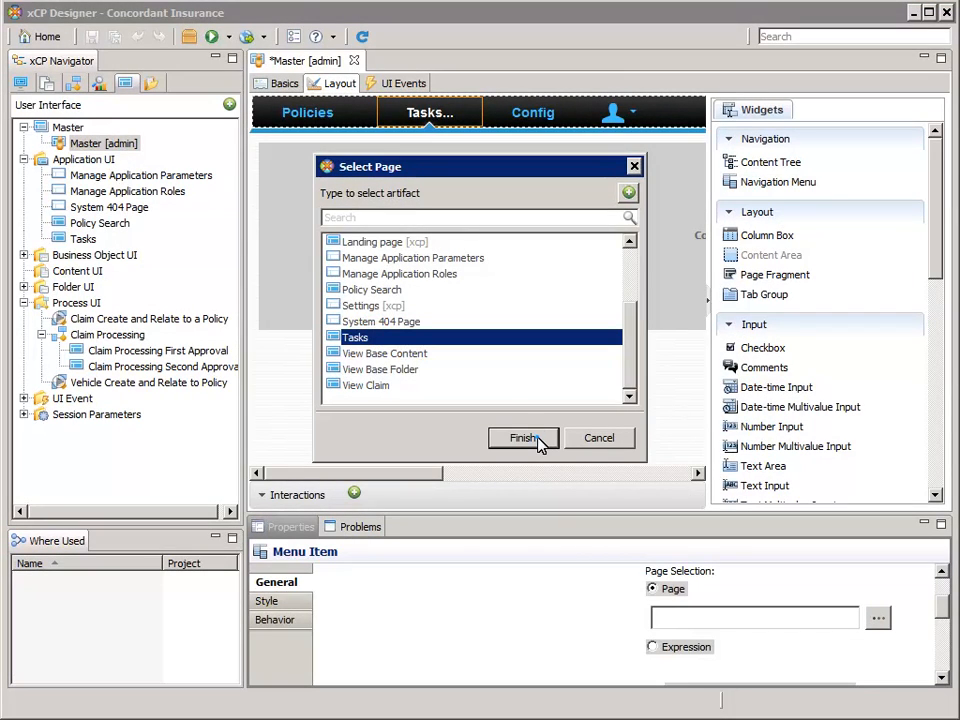
- Confirm Tasks as the linked page in the Select Page dialog
click(523, 438)
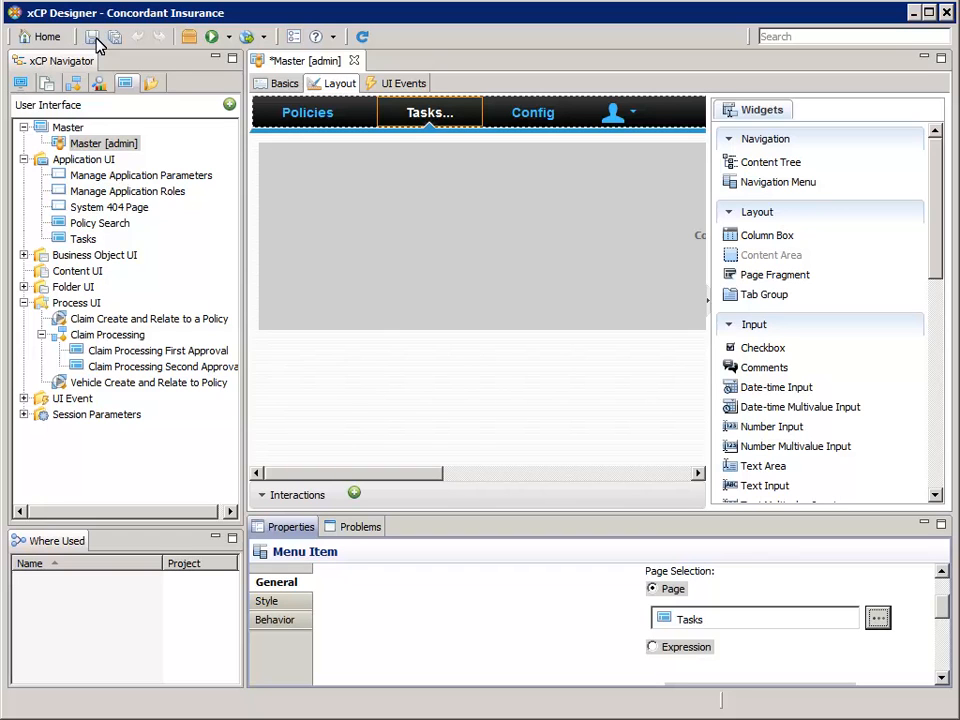
- Save the master page changes and close the Master [admin] editor tab
click(91, 37)
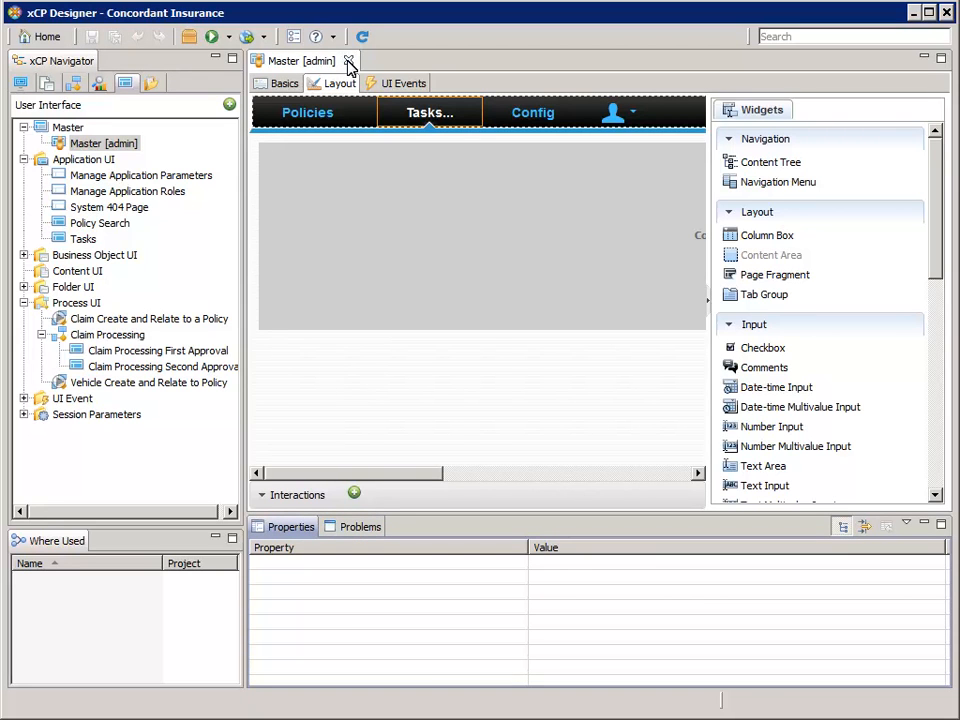
click(350, 61)
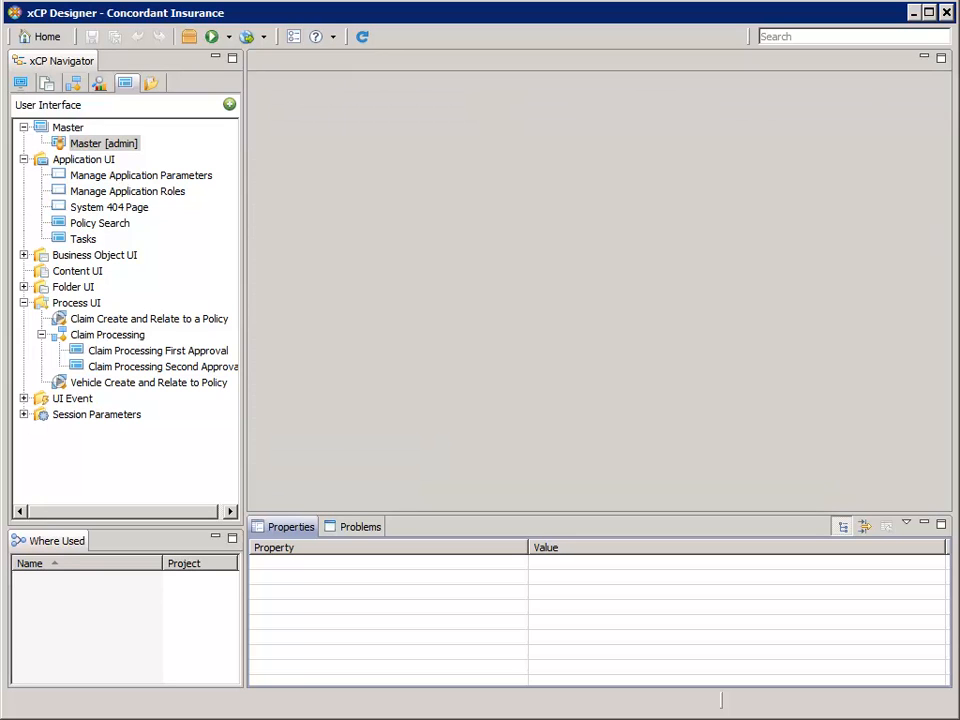